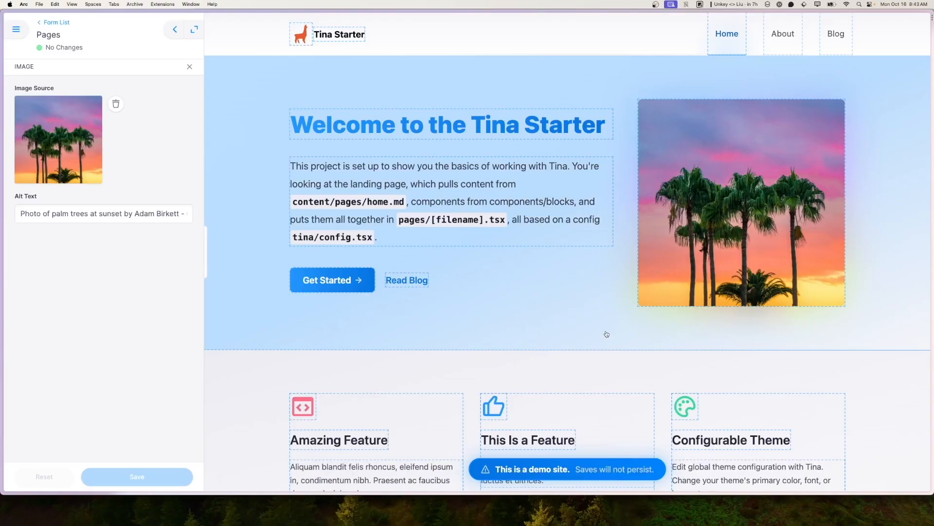
{"action": "mouse_move", "coordinate": [642, 272]}
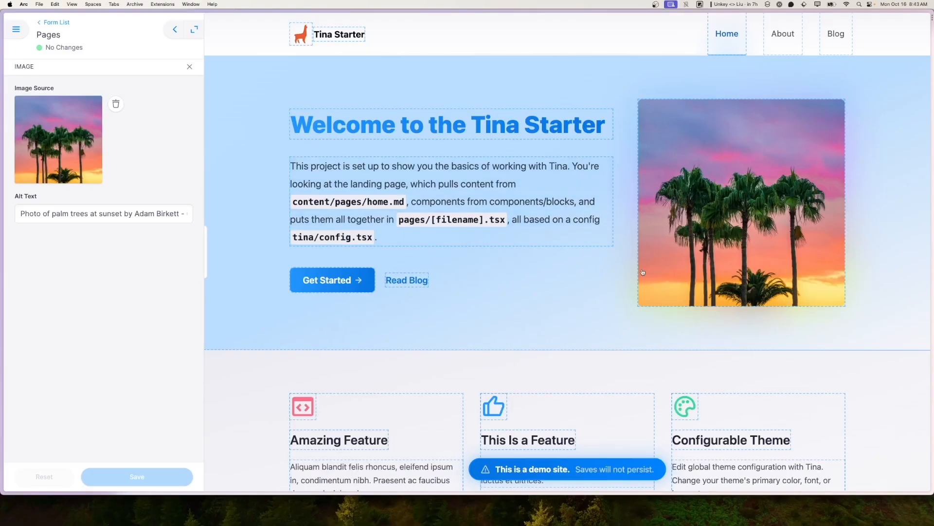
{"action": "mouse_move", "coordinate": [712, 226]}
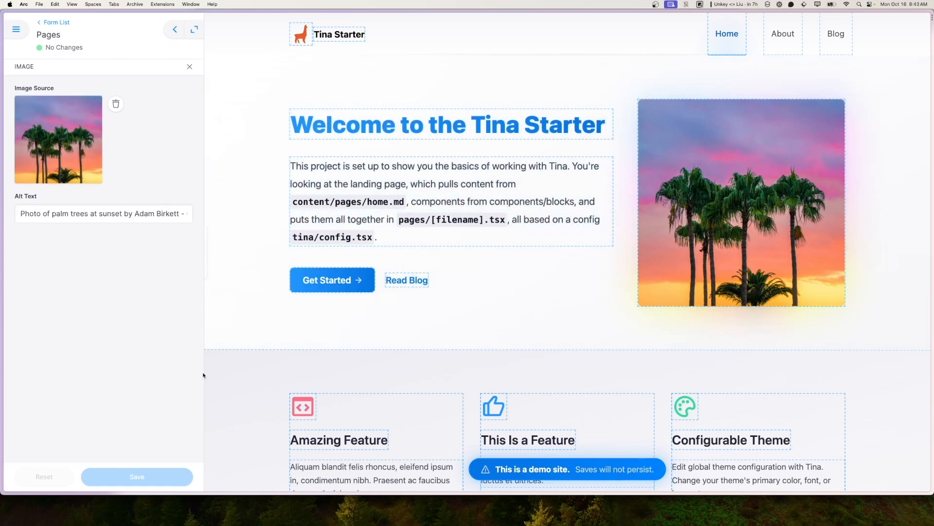
Open a terminal panel beneath the blog post code in tina-with-cloudinary.
{"action": "left_click", "coordinate": [445, 201]}
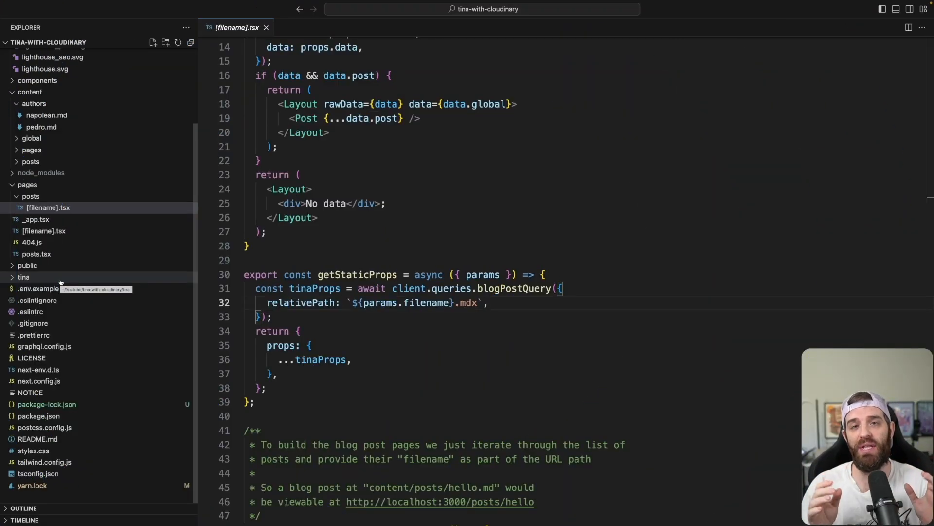
{"action": "left_click", "coordinate": [487, 302]}
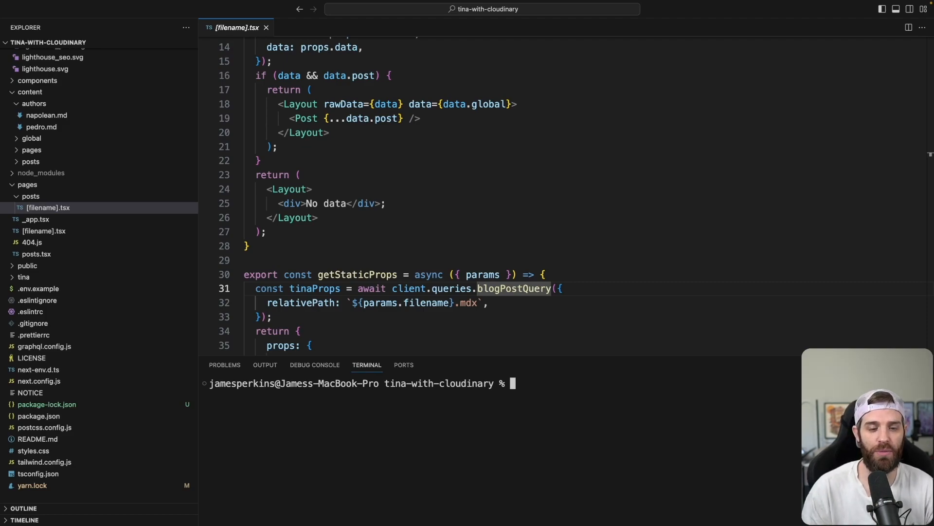
{"action": "type", "text": "npm install"}
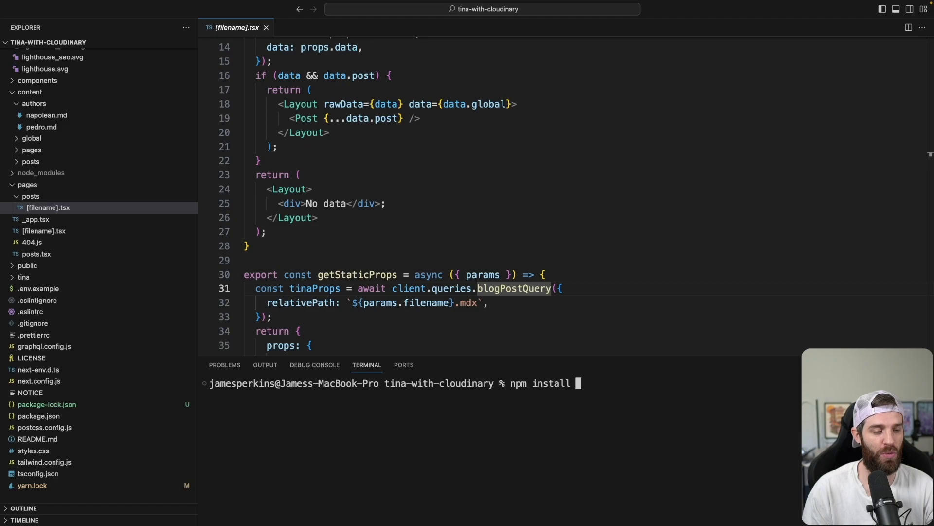
{"action": "type", "text": "next-tinacms-"}
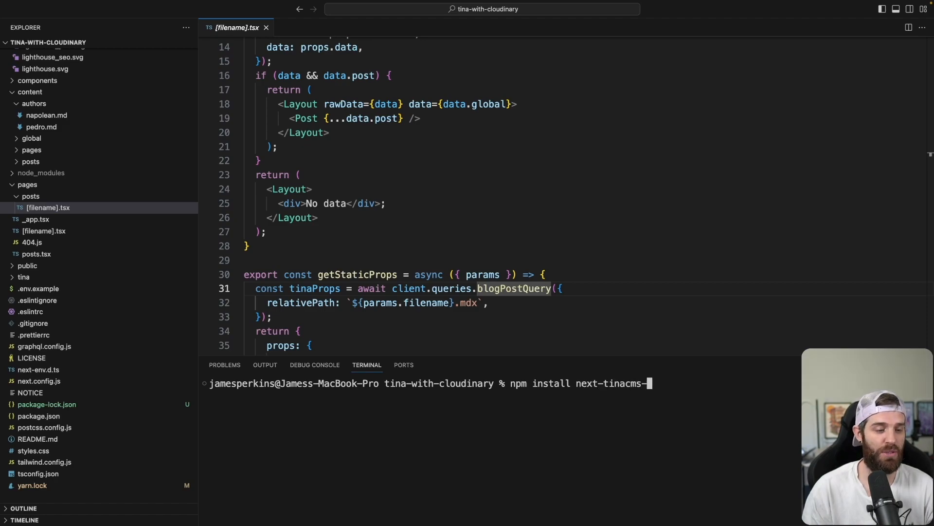
{"action": "type", "text": "cloudinary @tinacms"}
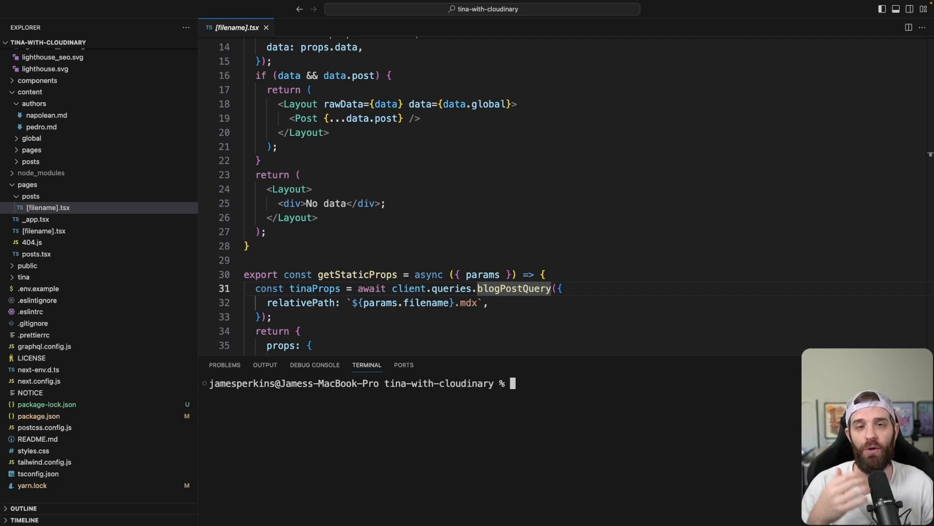
{"action": "mouse_move", "coordinate": [674, 465]}
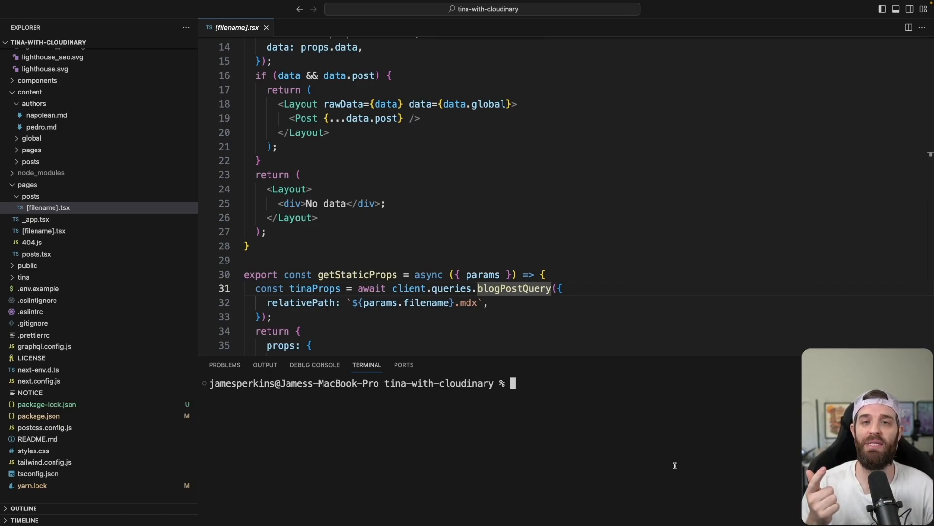
{"action": "mouse_move", "coordinate": [665, 425]}
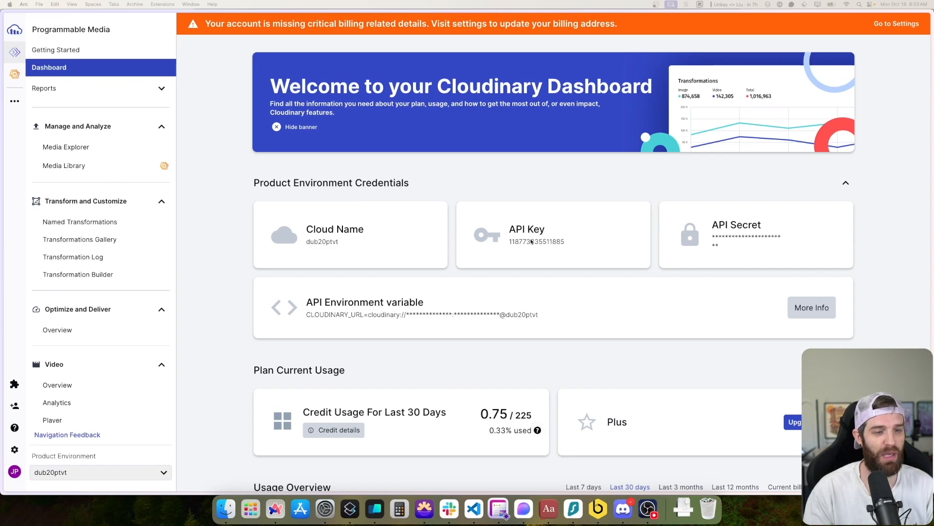
{"action": "mouse_move", "coordinate": [818, 231]}
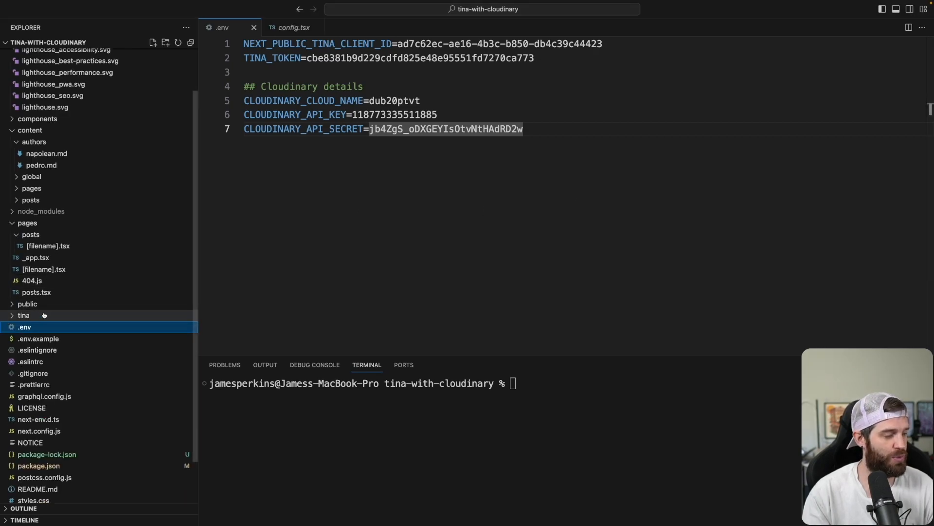
Open tina/config.tsx to add a media section loading the Cloudinary store.
{"action": "left_click", "coordinate": [24, 315]}
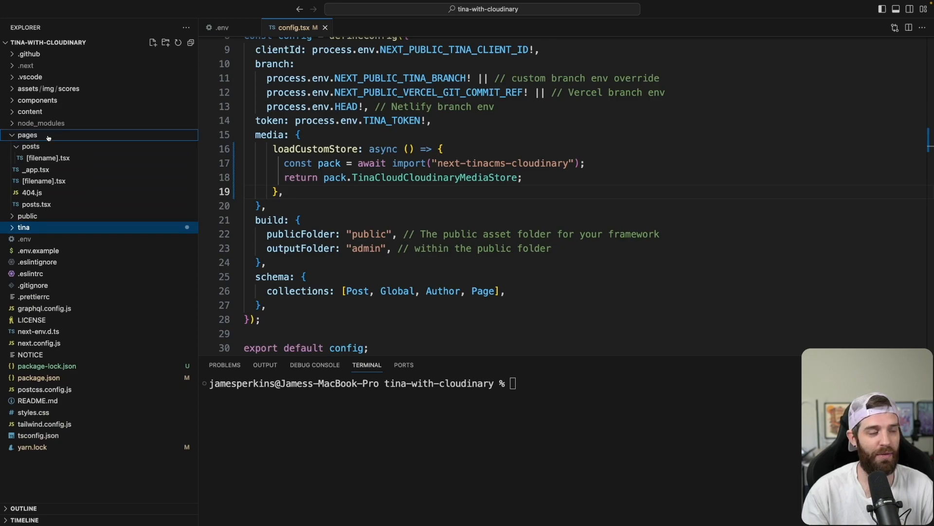
Create folders pages/api/cloudinary and start a new file inside cloudinary.
{"action": "right_click", "coordinate": [27, 134]}
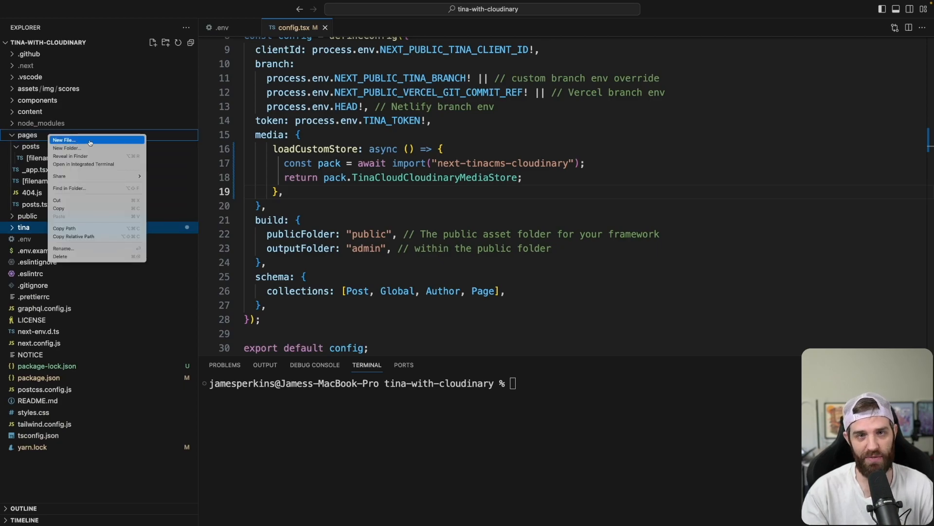
{"action": "left_click", "coordinate": [64, 141]}
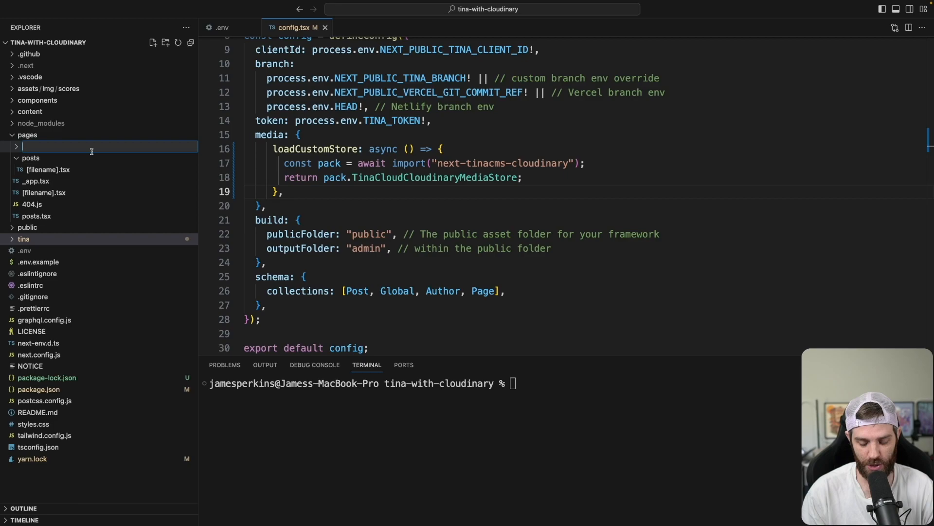
{"action": "type", "text": "api"}
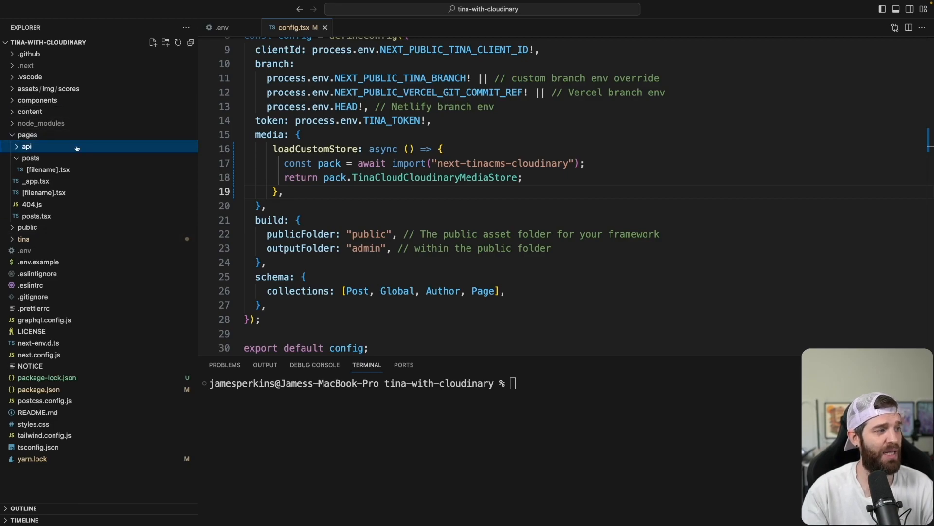
{"action": "left_click", "coordinate": [153, 42]}
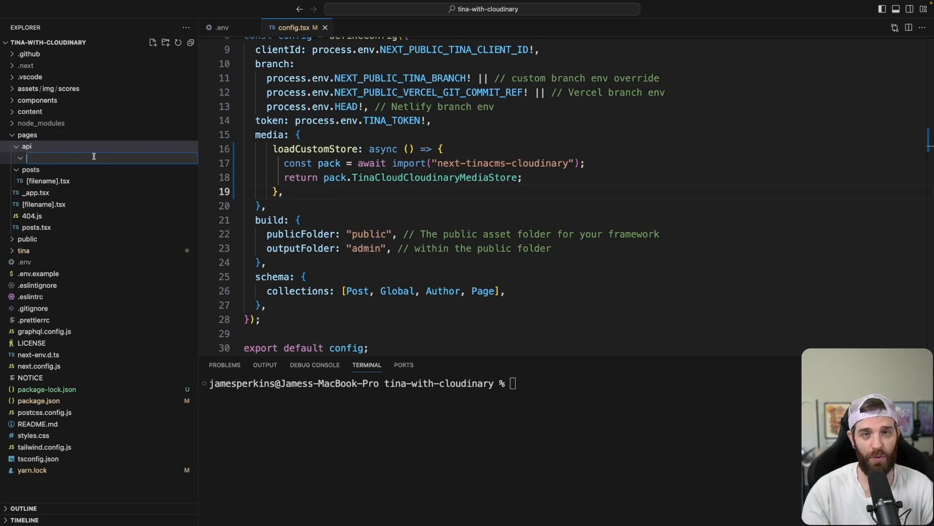
{"action": "type", "text": "cloudinary"}
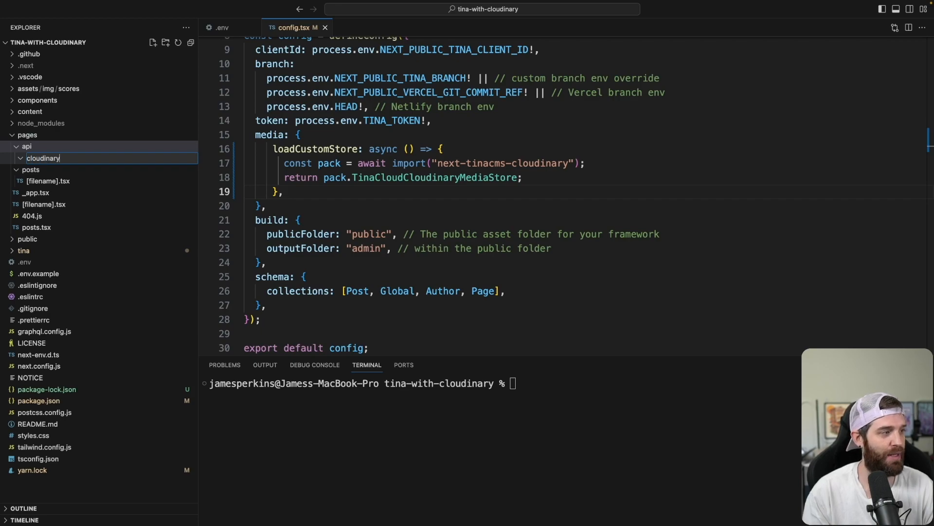
{"action": "right_click", "coordinate": [43, 146]}
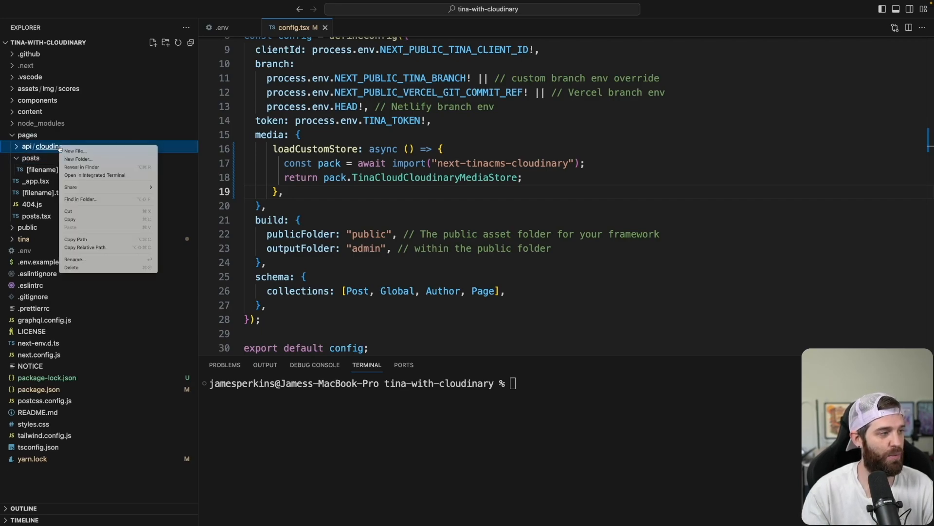
{"action": "left_click", "coordinate": [75, 150]}
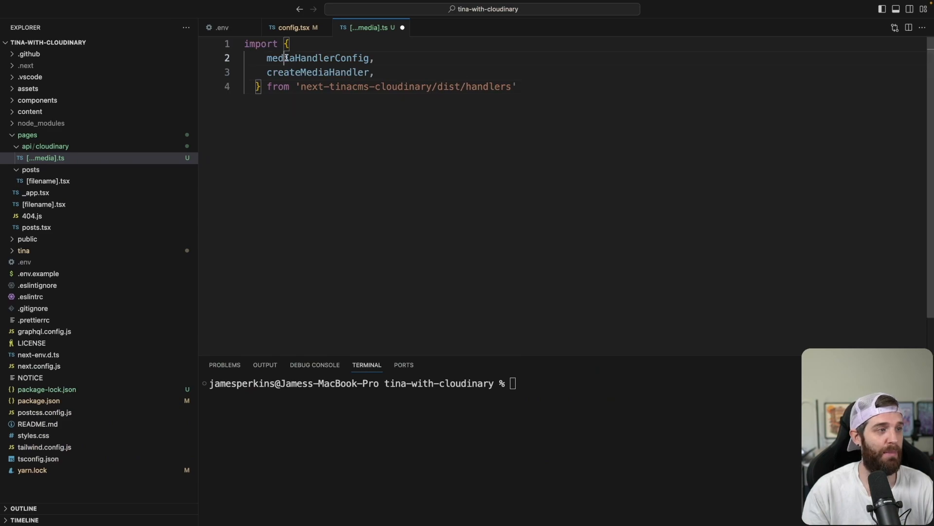
Highlight the handler imports and add blank lines below, after importing isAuthorized.
{"action": "double_click", "coordinate": [318, 72]}
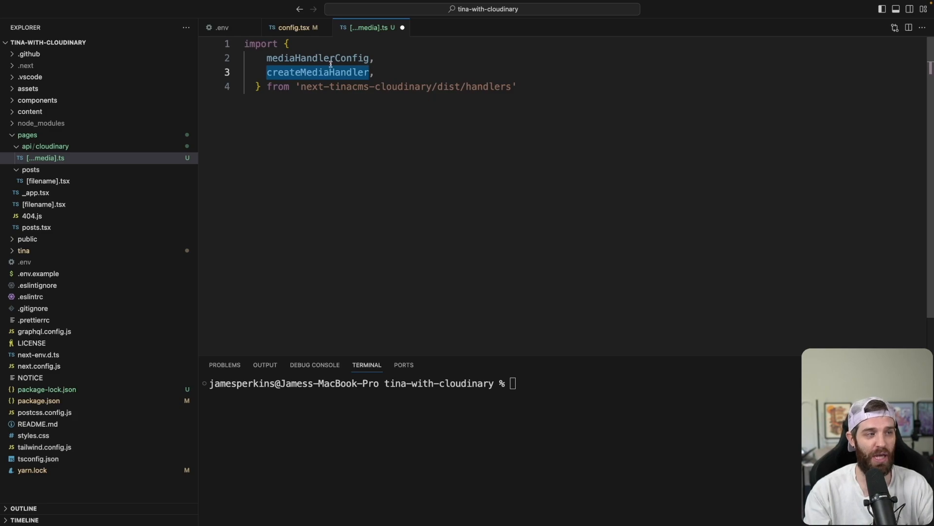
{"action": "mouse_move", "coordinate": [526, 193]}
{"action": "type", "text": "import { isAuthorized } from '@tinacms/auth'"}
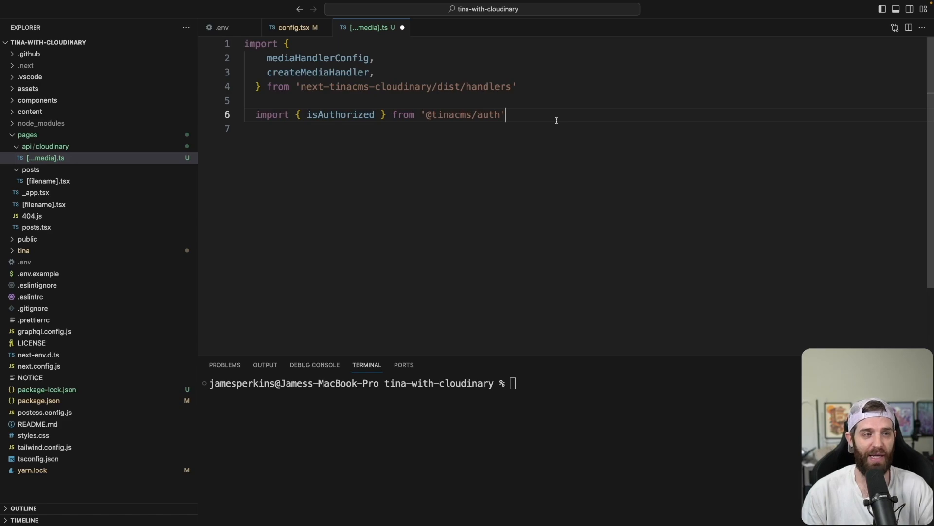
{"action": "key", "text": "Enter"}
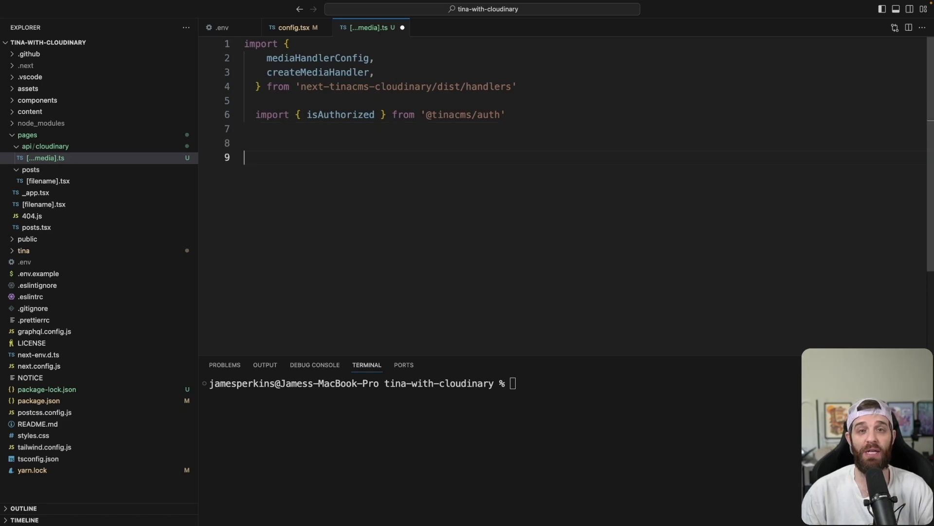
Export config and a createMediaHandler default with CLOUDINARY_CLOUD_NAME and CLOUDINARY_API_KEY.
{"action": "type", "text": "export const config = mediaHandlerConfig"}
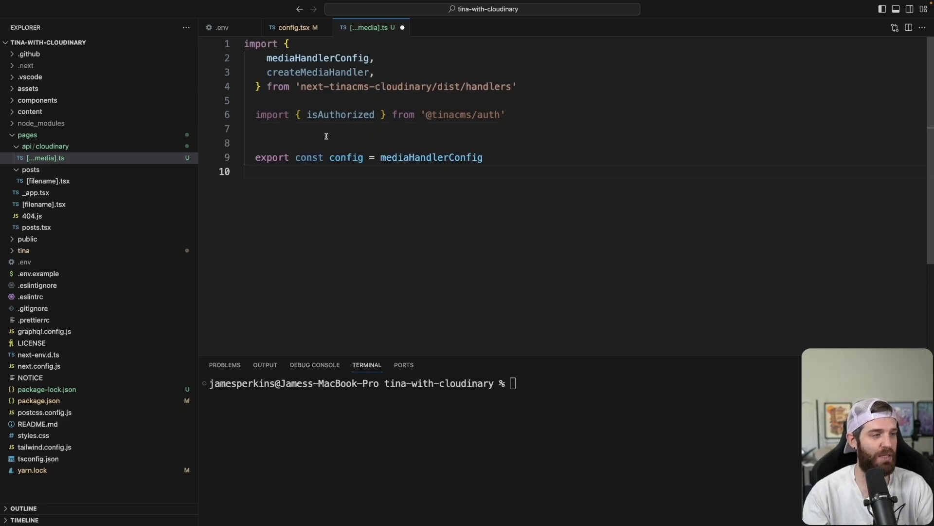
{"action": "mouse_move", "coordinate": [432, 157]}
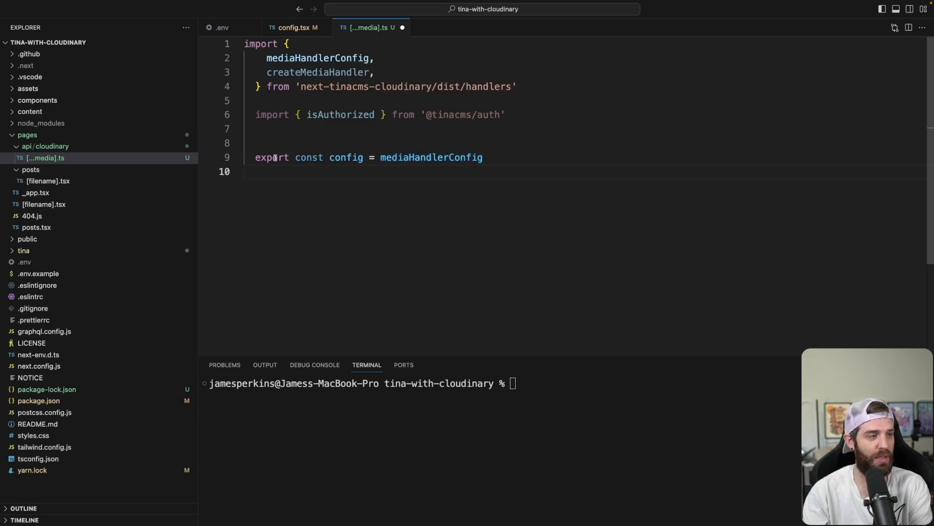
{"action": "type", "text": "export defau"}
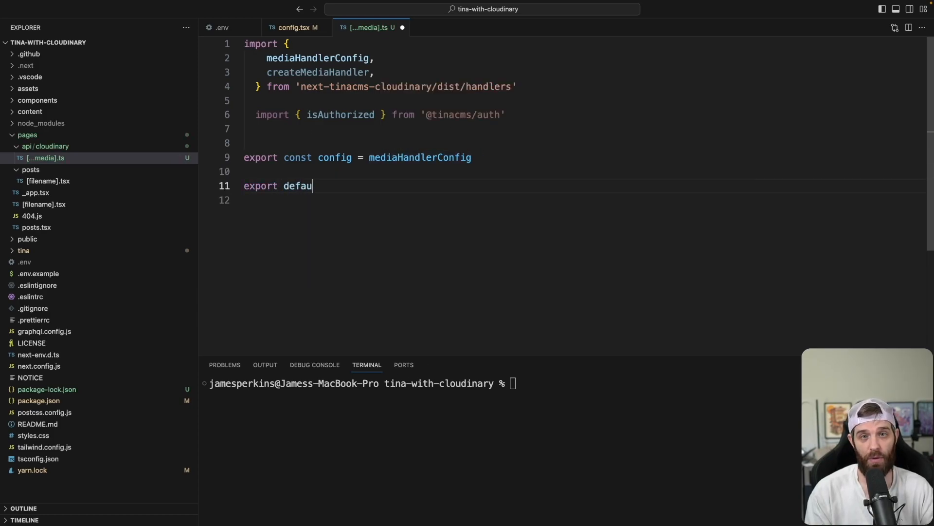
{"action": "type", "text": "lt createMed"}
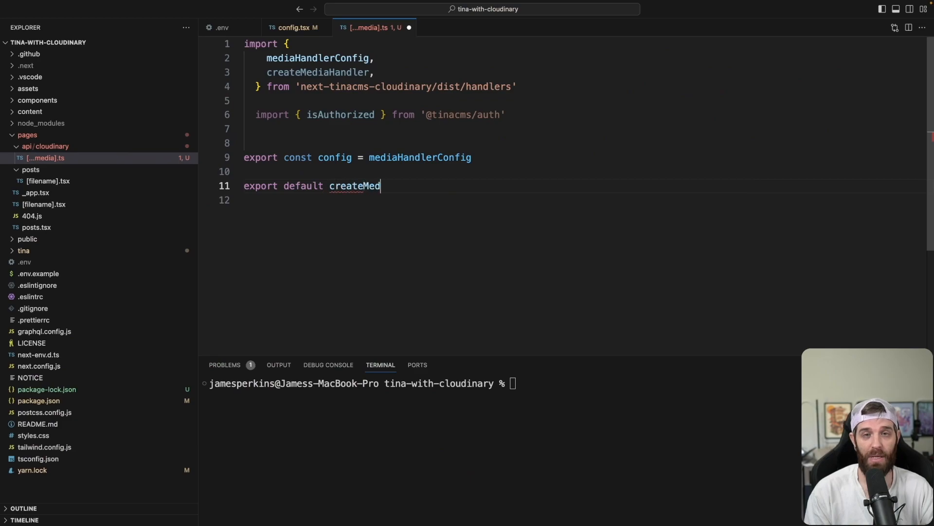
{"action": "type", "text": "iaHandler"}
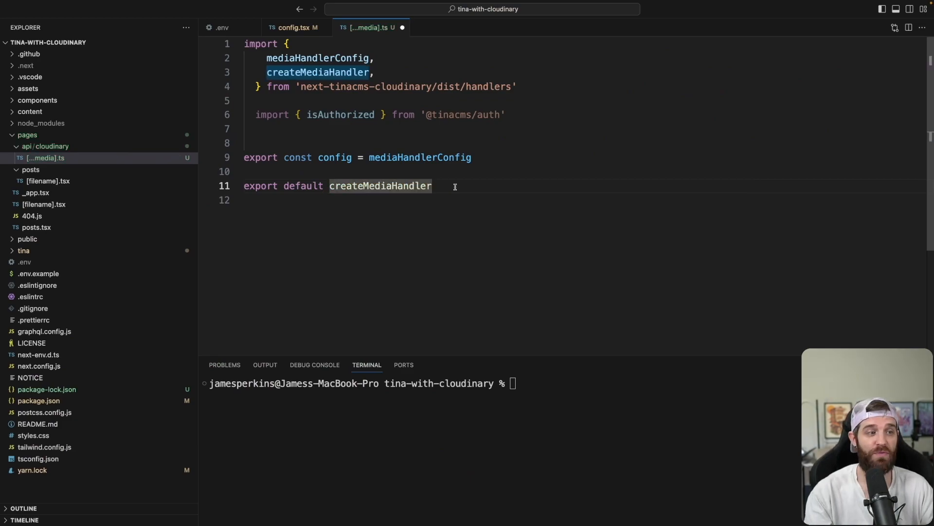
{"action": "type", "text": "({"}
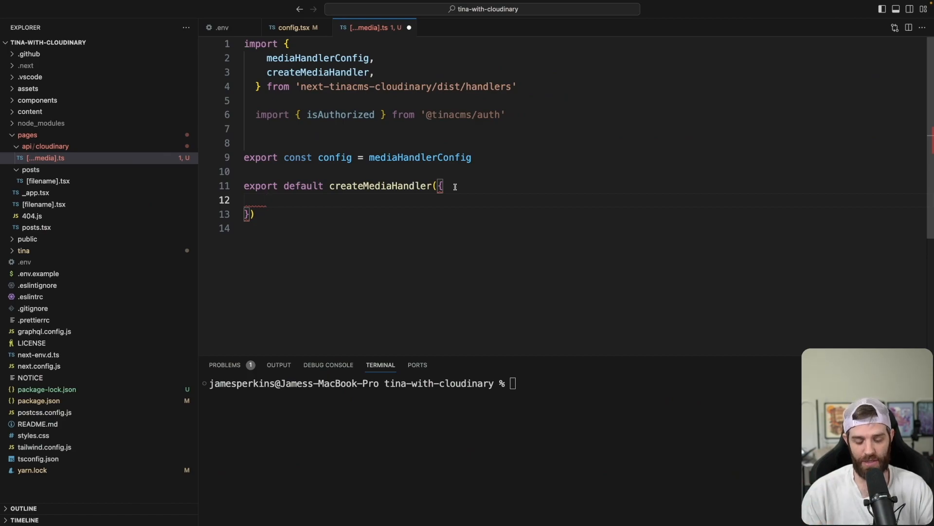
{"action": "type", "text": "cloud_nam"}
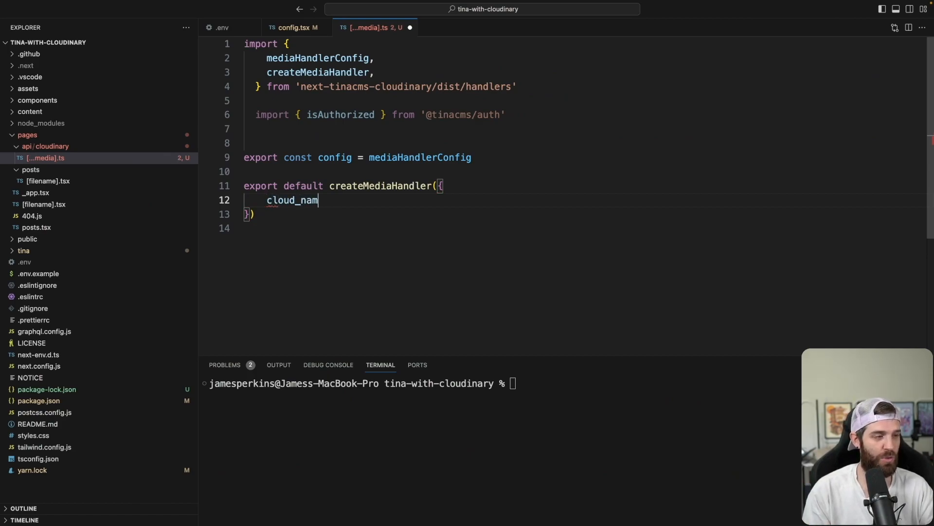
{"action": "type", "text": "e: process.env"}
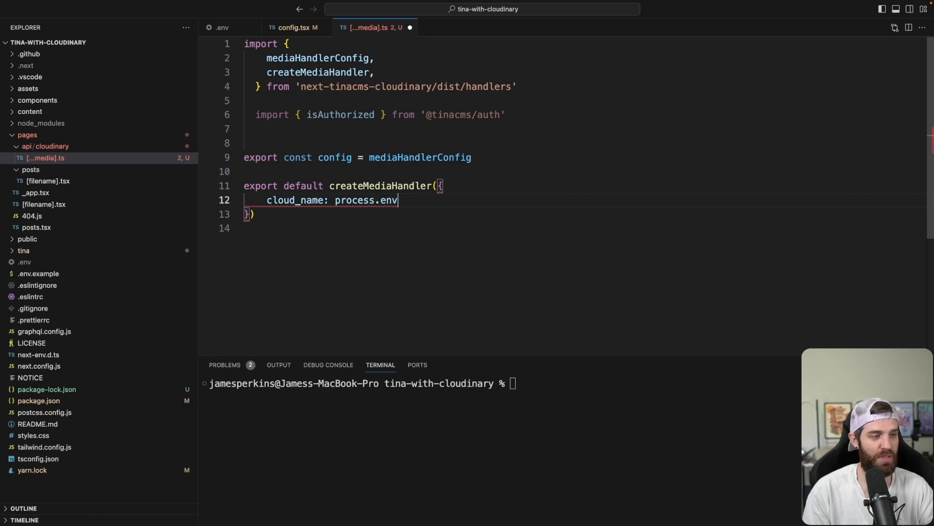
{"action": "type", "text": ".CLOUDINARY_CLOUD_NAME"}
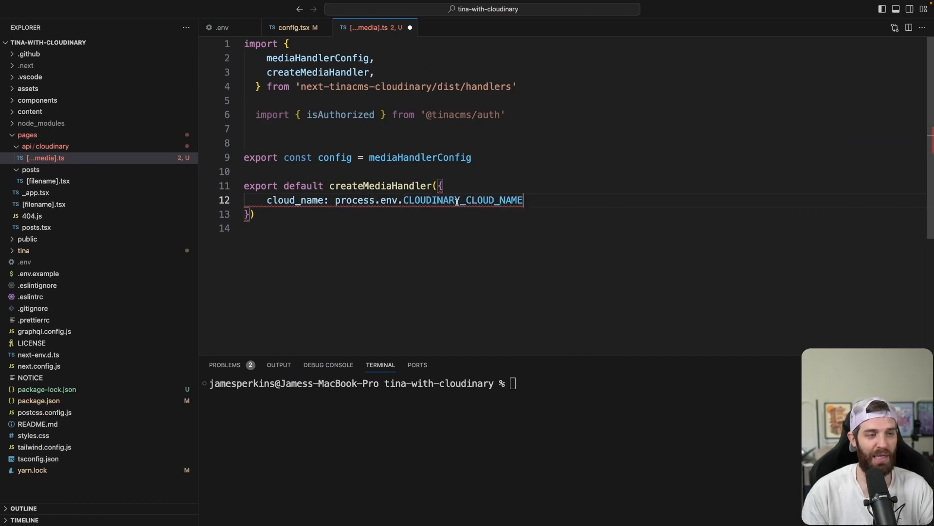
{"action": "type", "text": "api_key: process.env.CLOUDINARY_API_KEY,"}
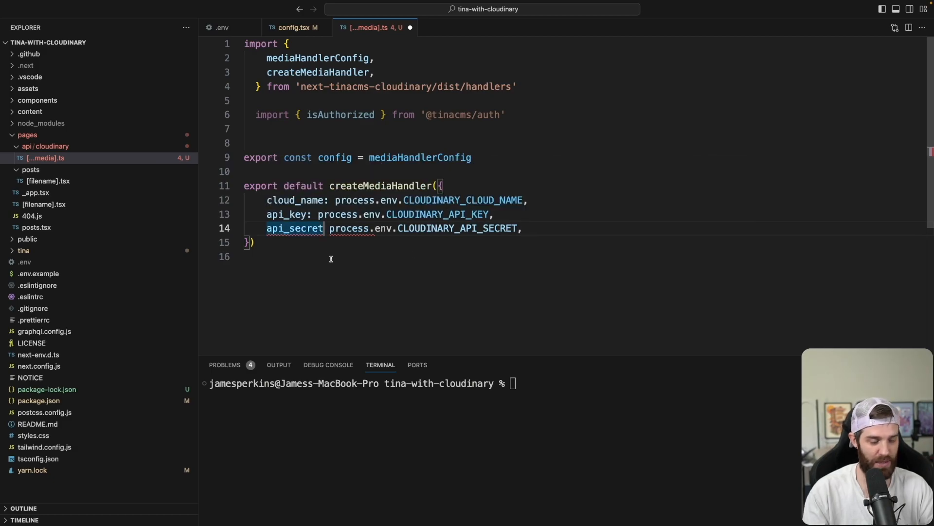
Begin the authorized async function in the media handler.
{"action": "type", "text": "authorized: async(req,r"}
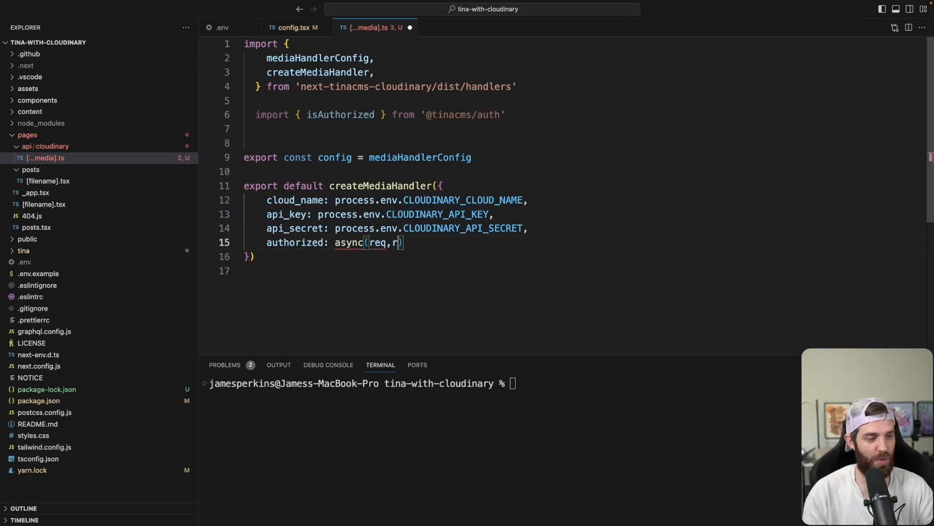
{"action": "type", "text": "es"}
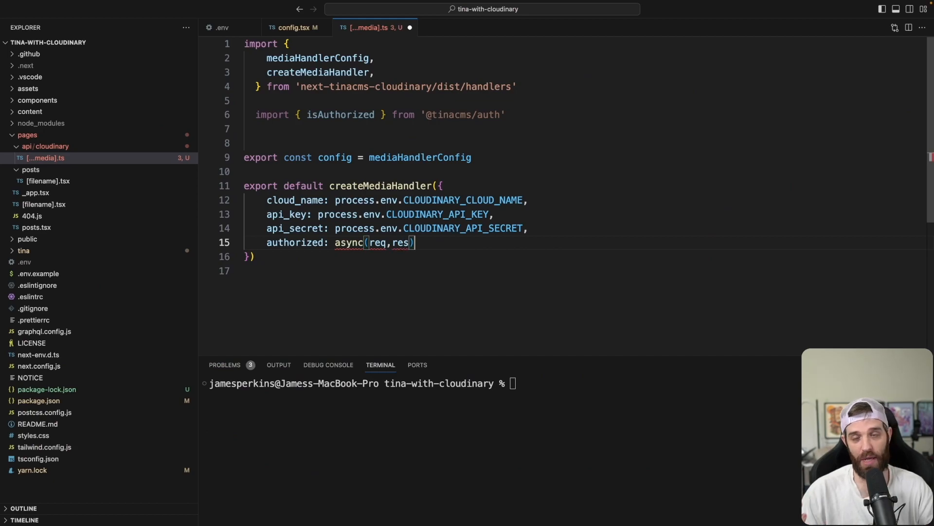
{"action": "type", "text": "=>"}
{"action": "type", "text": "try"}
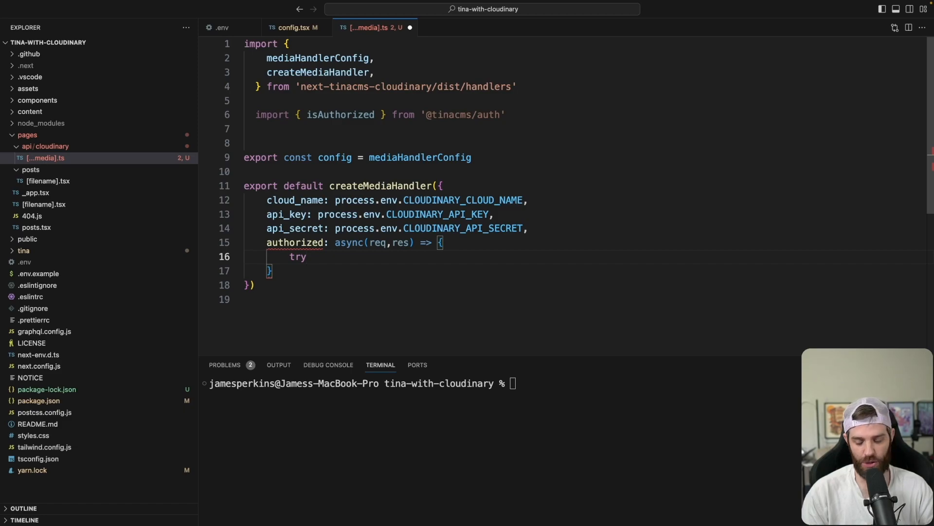
Await isAuthorized(req) and return true only for a verified user.
{"action": "type", "text": "{"}
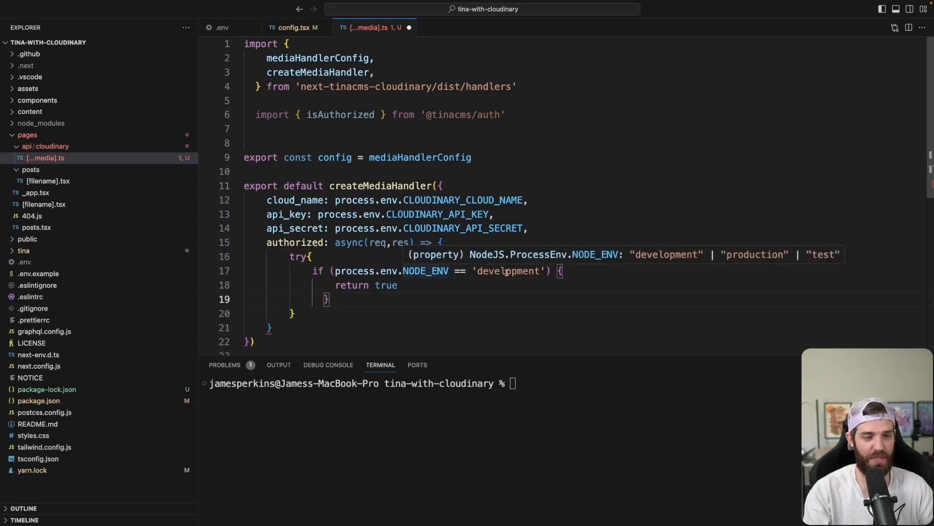
{"action": "mouse_move", "coordinate": [386, 303]}
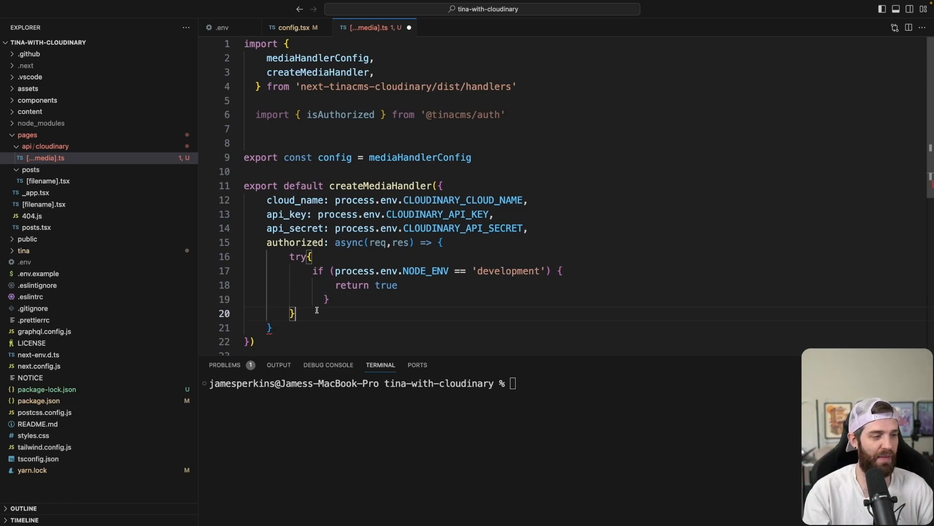
{"action": "type", "text": "const user"}
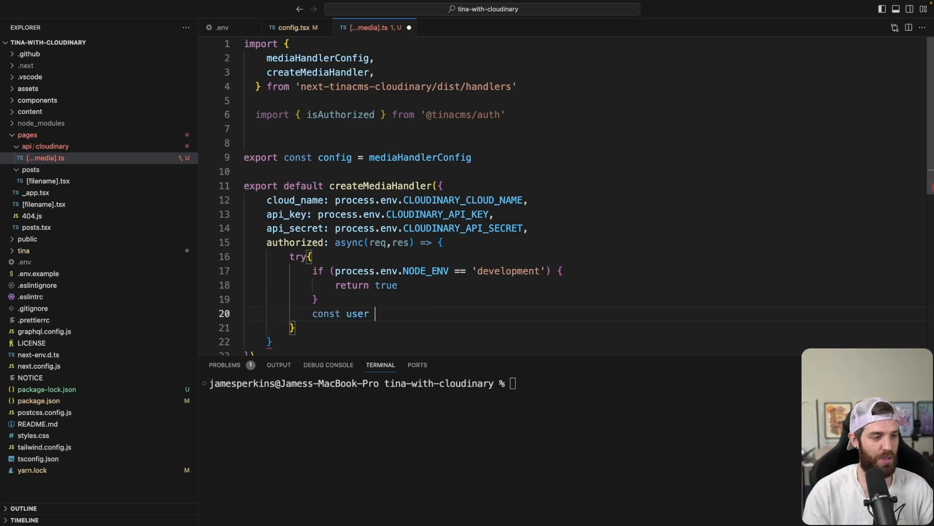
{"action": "type", "text": "= isAu"}
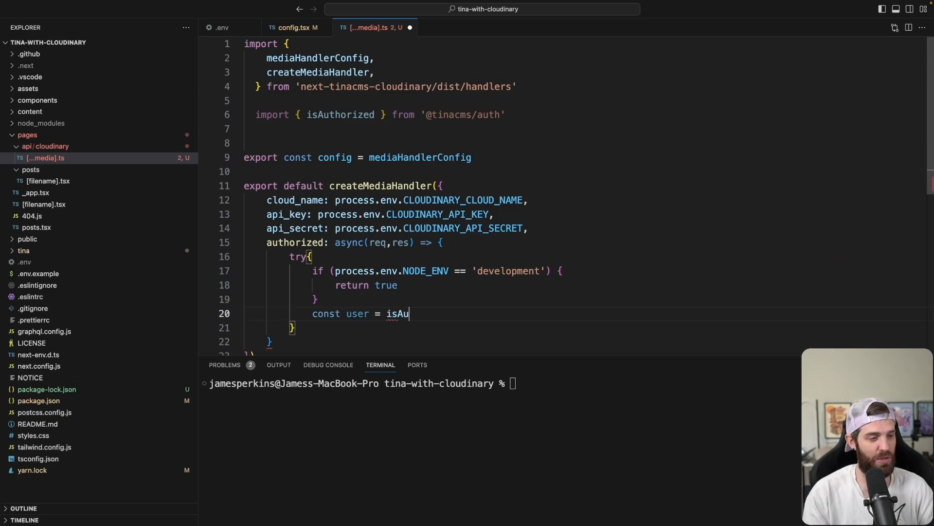
{"action": "type", "text": "thorized(req);"}
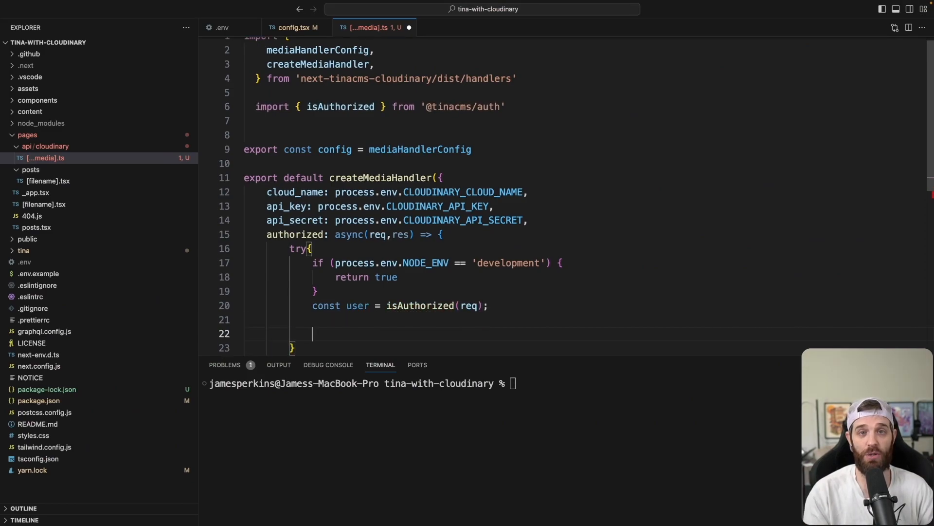
{"action": "type", "text": "return user & user.verified"}
{"action": "left_click", "coordinate": [401, 306]}
{"action": "type", "text": " await"}
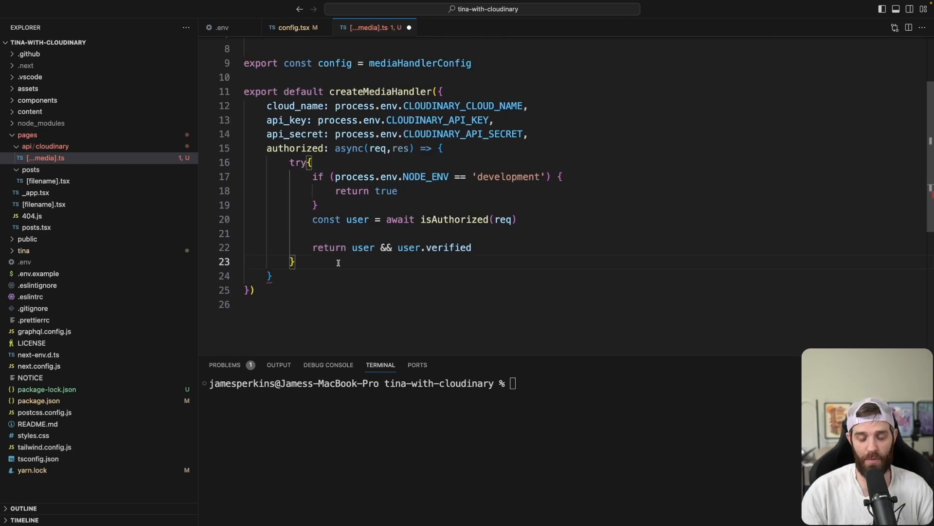
In the catch block, log the error with console.log(e) and return false.
{"action": "type", "text": "catch (e){"}
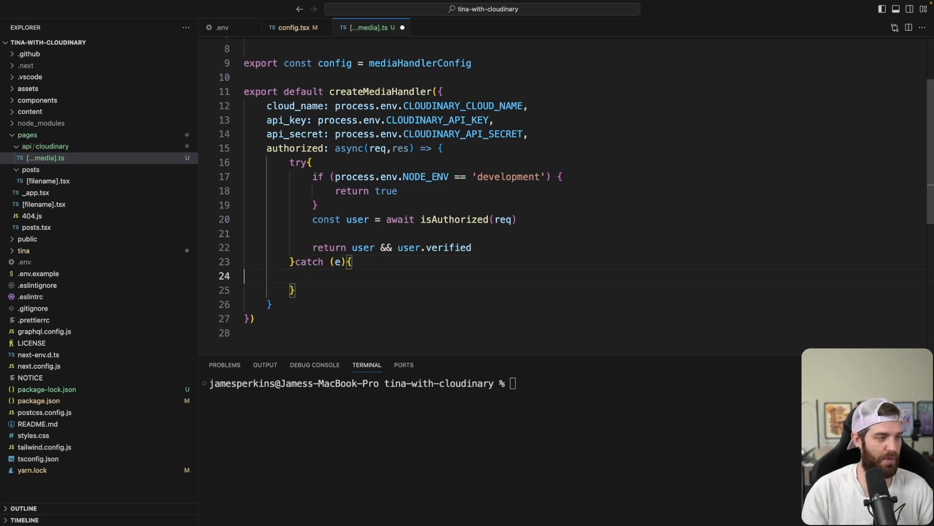
{"action": "type", "text": "console.,"}
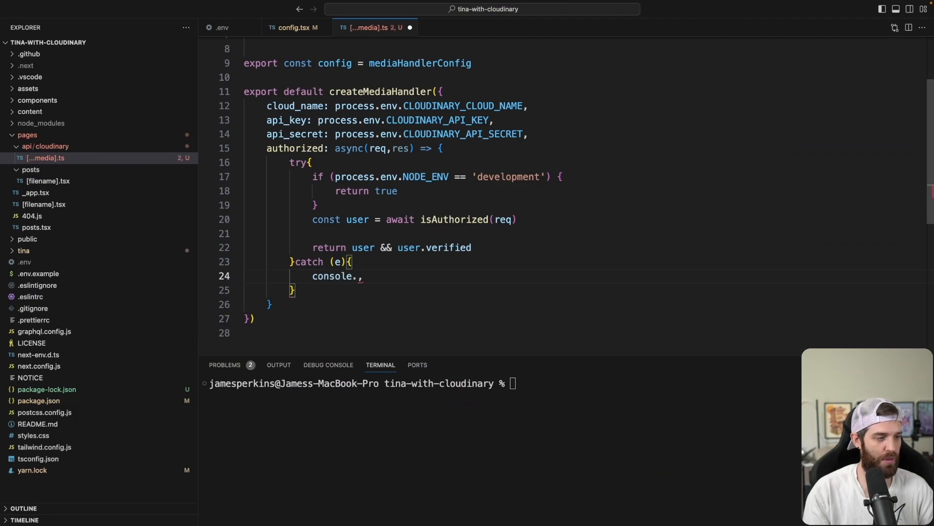
{"action": "type", "text": "log(e)"}
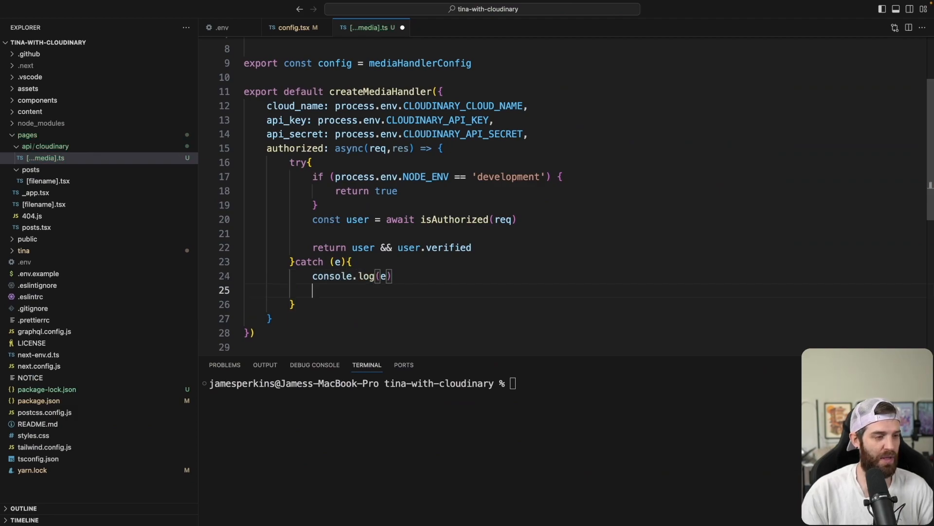
{"action": "type", "text": "return false;"}
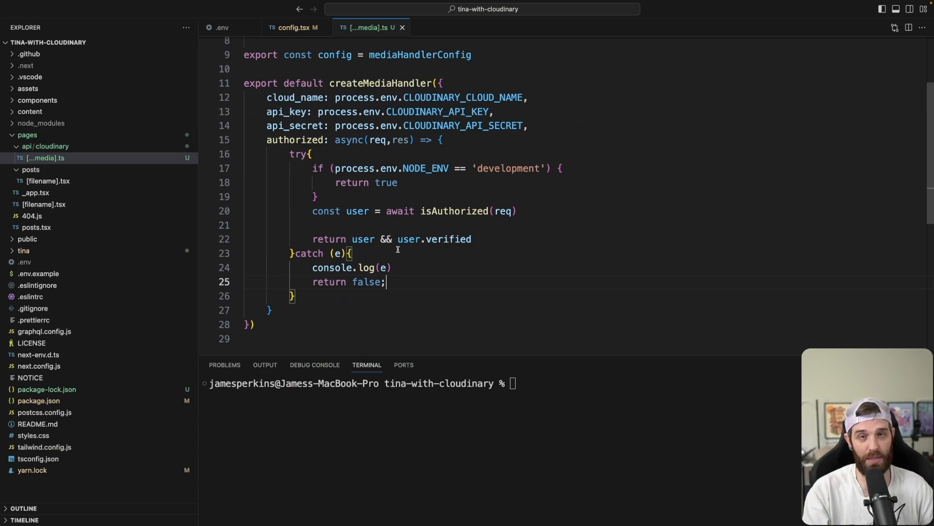
{"action": "mouse_move", "coordinate": [459, 173]}
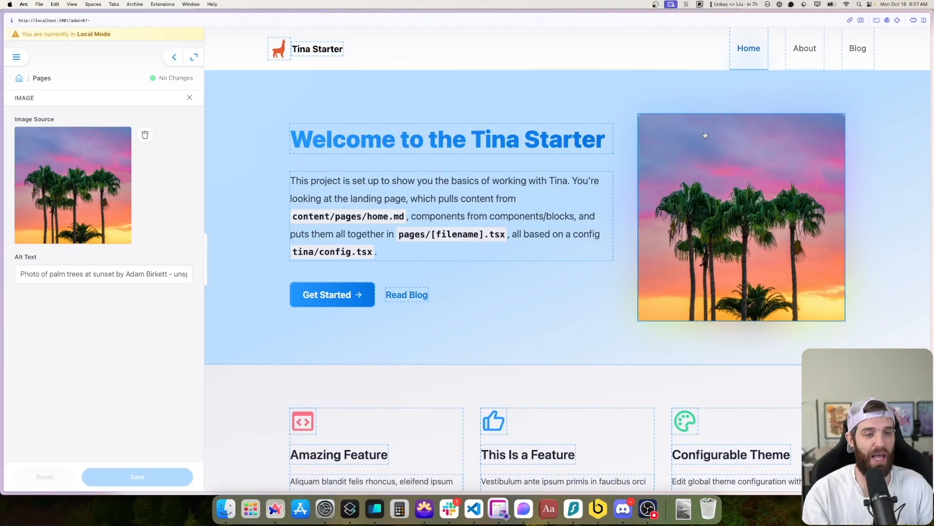
{"action": "mouse_move", "coordinate": [761, 176]}
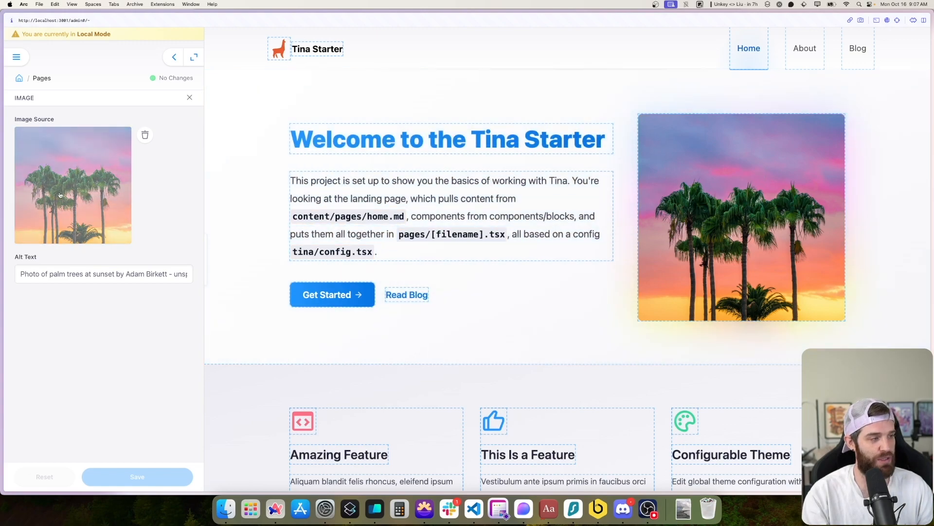
Upload the pexels-francisco-buduba mountain jpg from Downloads as the hero image.
{"action": "left_click", "coordinate": [72, 185]}
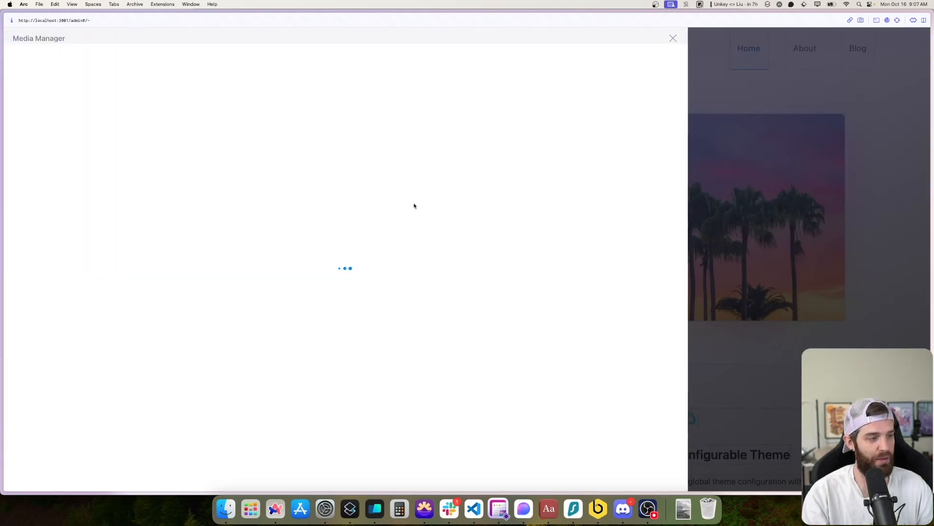
{"action": "mouse_move", "coordinate": [327, 202]}
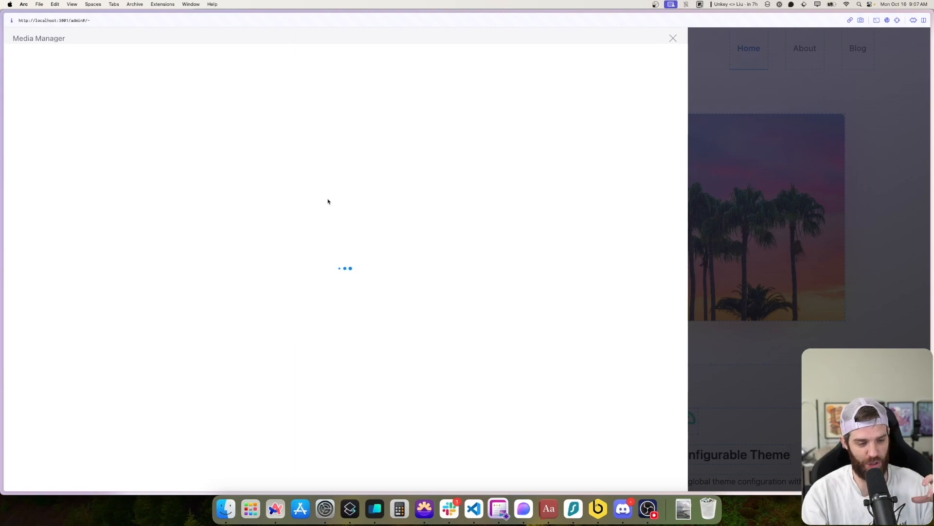
{"action": "left_click", "coordinate": [649, 59]}
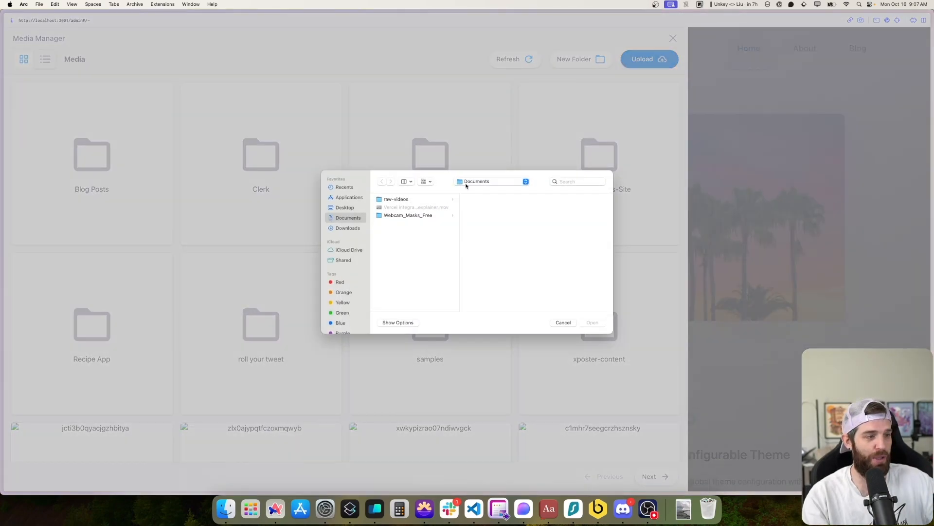
{"action": "left_click", "coordinate": [347, 228]}
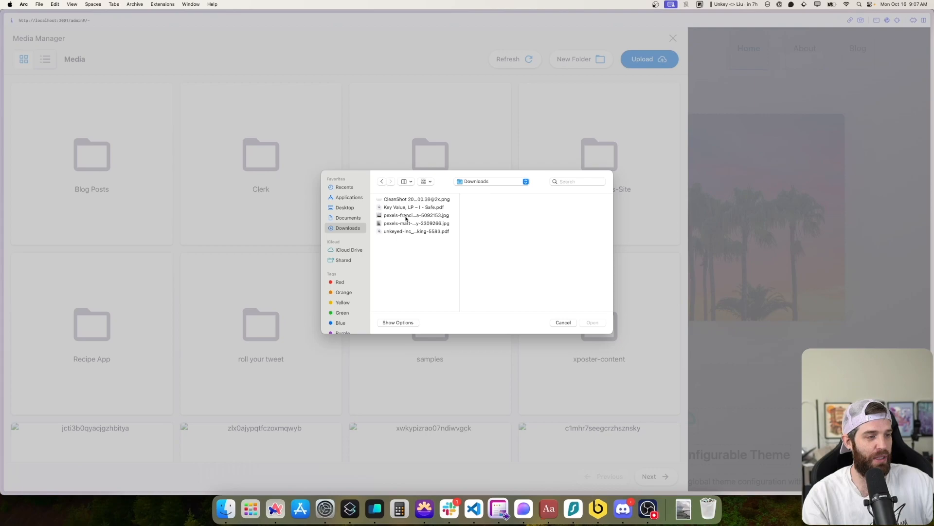
{"action": "left_click", "coordinate": [417, 215]}
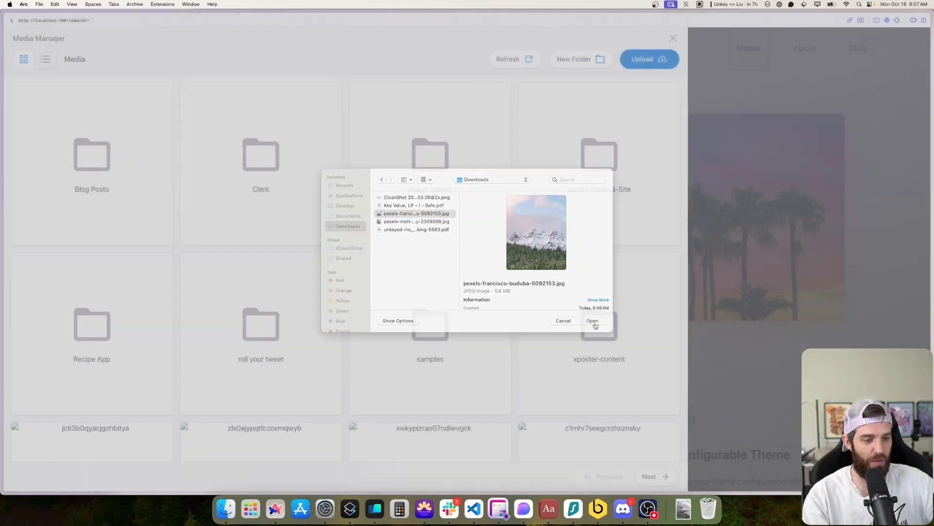
{"action": "left_click", "coordinate": [592, 321]}
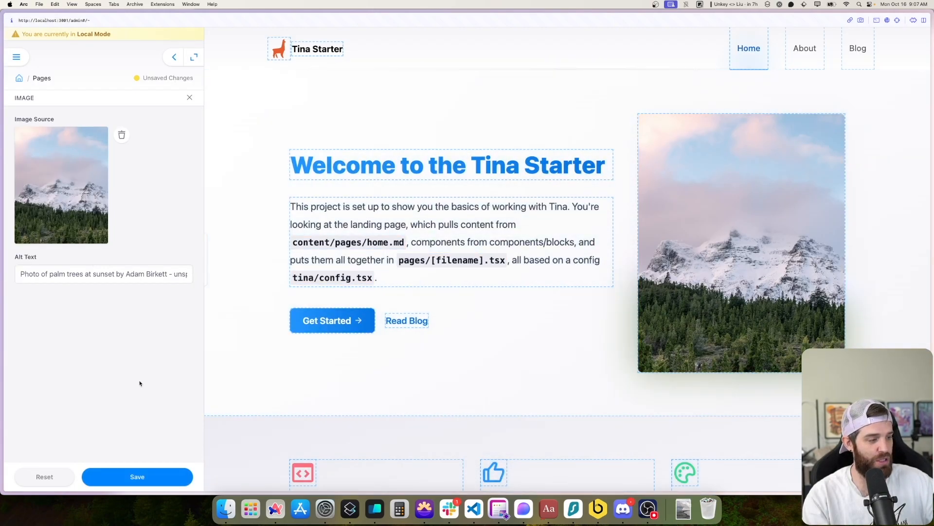
Show Arc's tab sidebar listing the Cloudinary console and TinaCMS tabs.
{"action": "left_click", "coordinate": [137, 476]}
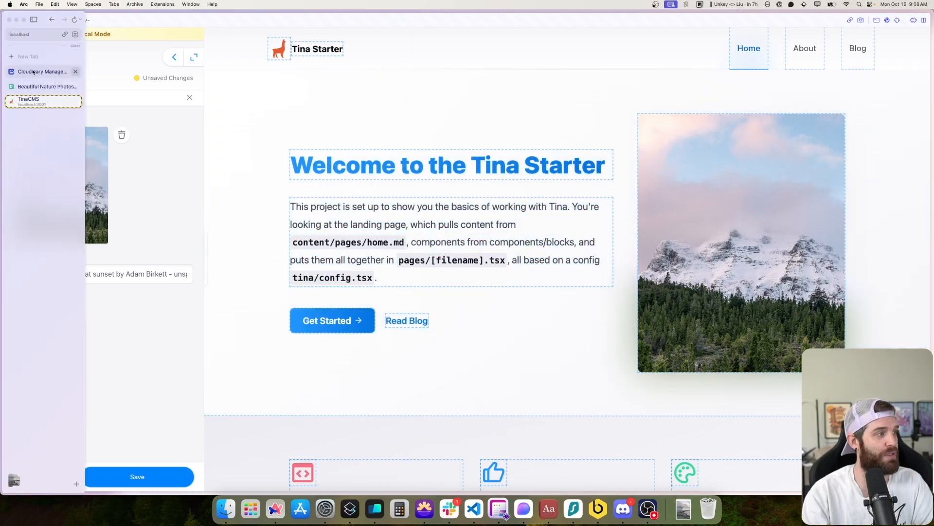
Switch to the Cloudinary console tab and choose Manage and Analyze.
{"action": "left_click", "coordinate": [42, 71]}
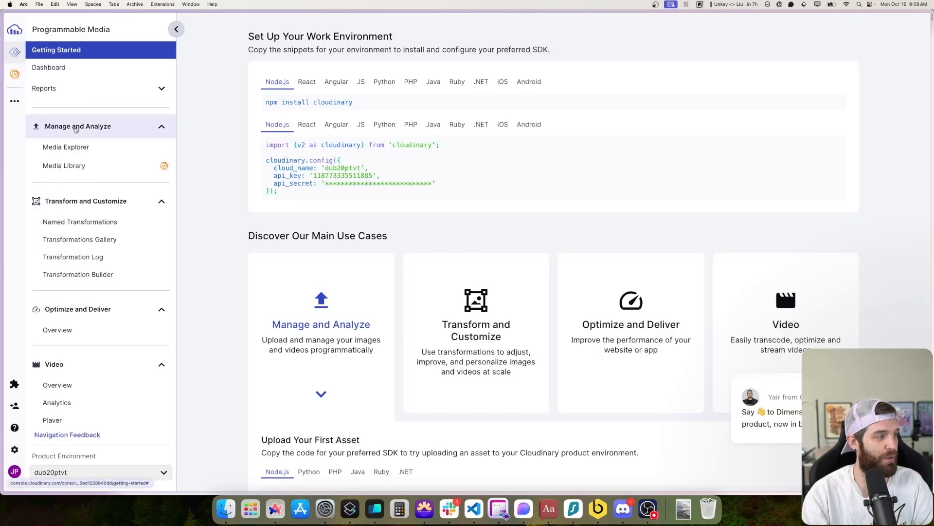
{"action": "left_click", "coordinate": [66, 146]}
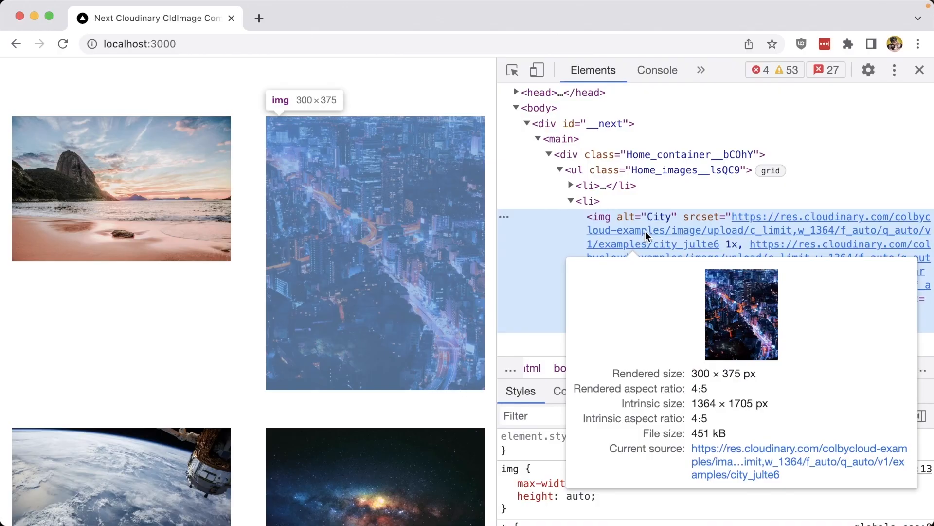
Review the Network requests for the beach, city, earth and galaxy Cloudinary images, then close DevTools.
{"action": "left_click", "coordinate": [658, 69]}
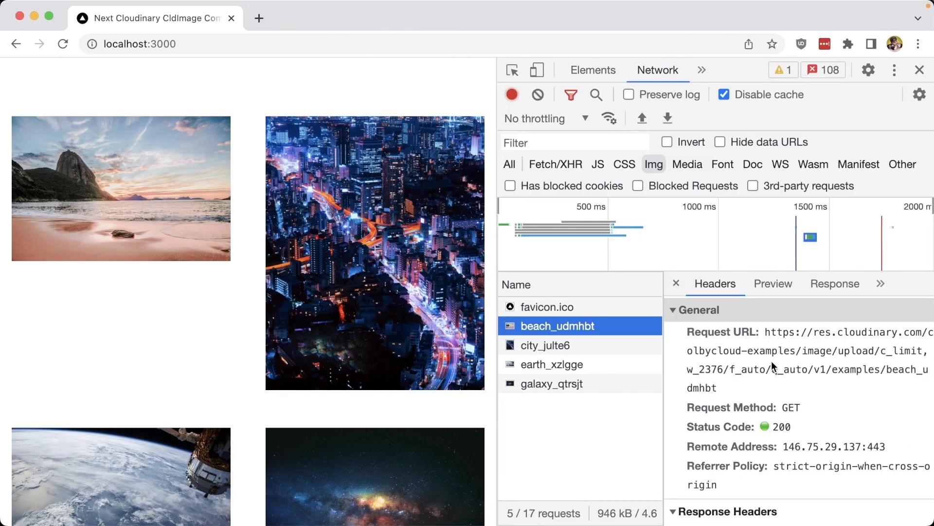
{"action": "left_click", "coordinate": [919, 70]}
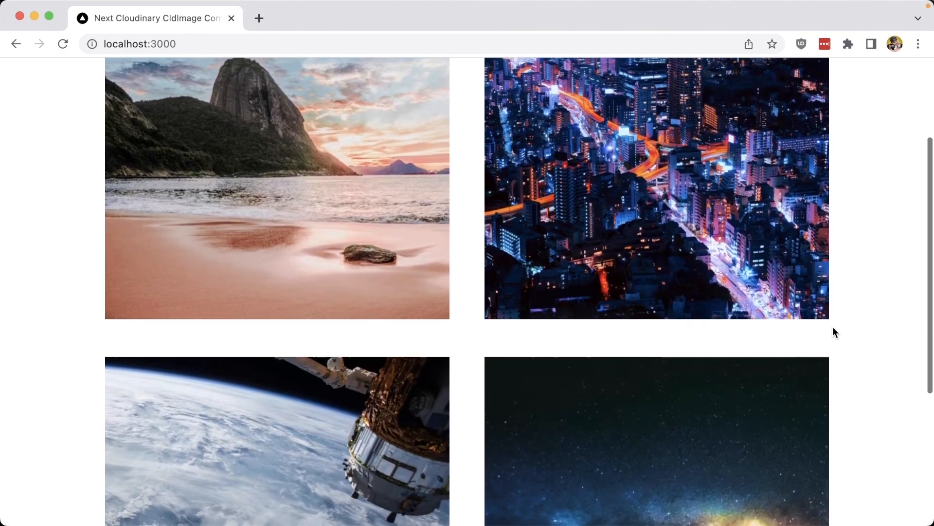